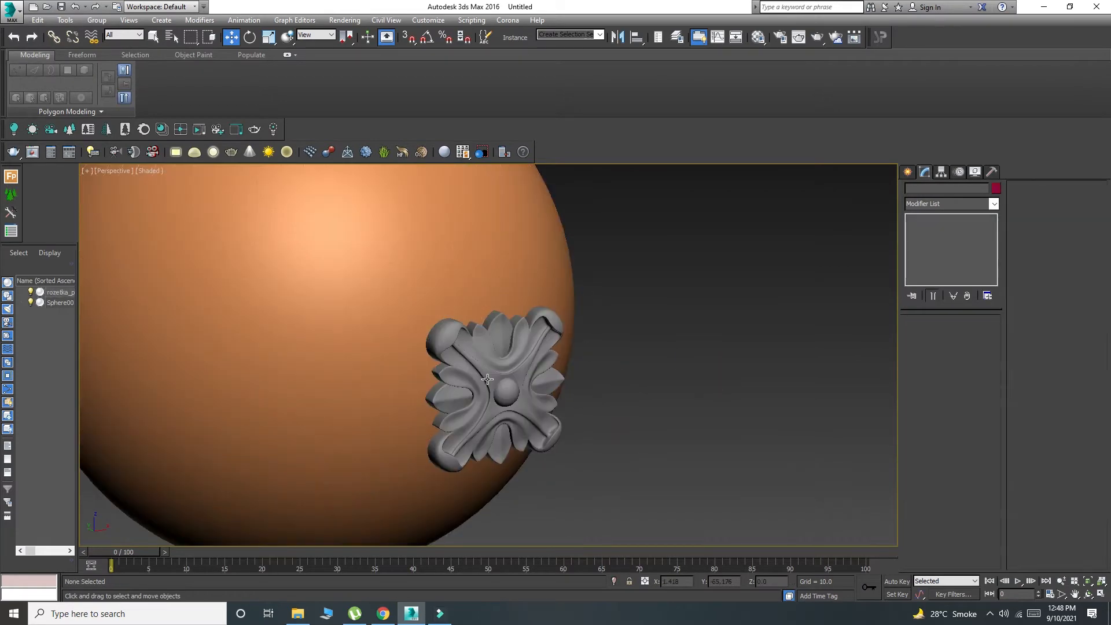
Show the Front viewport in wireframe and bring up Standard Primitives.
click(487, 379)
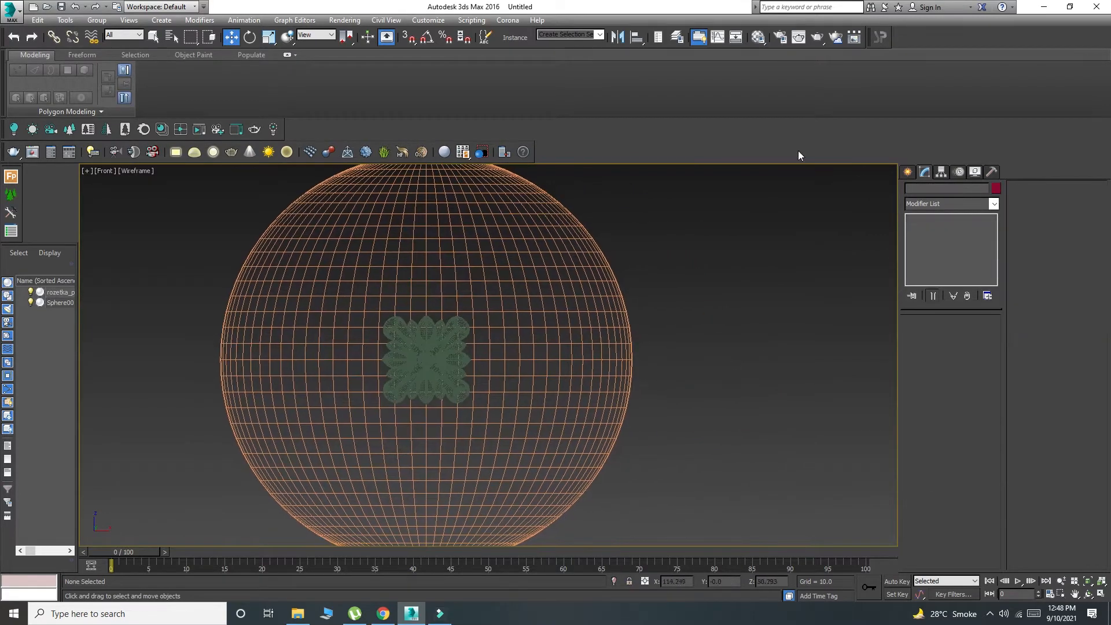
click(912, 190)
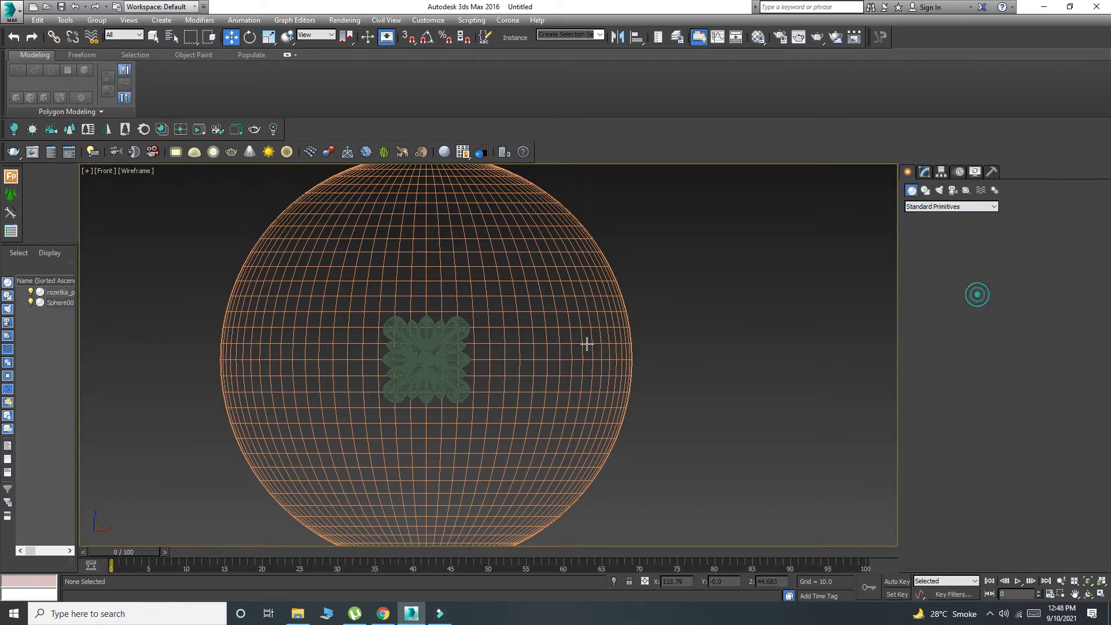
Drag a Plane primitive over the rosette in the Front view, then select the rosette.
click(972, 293)
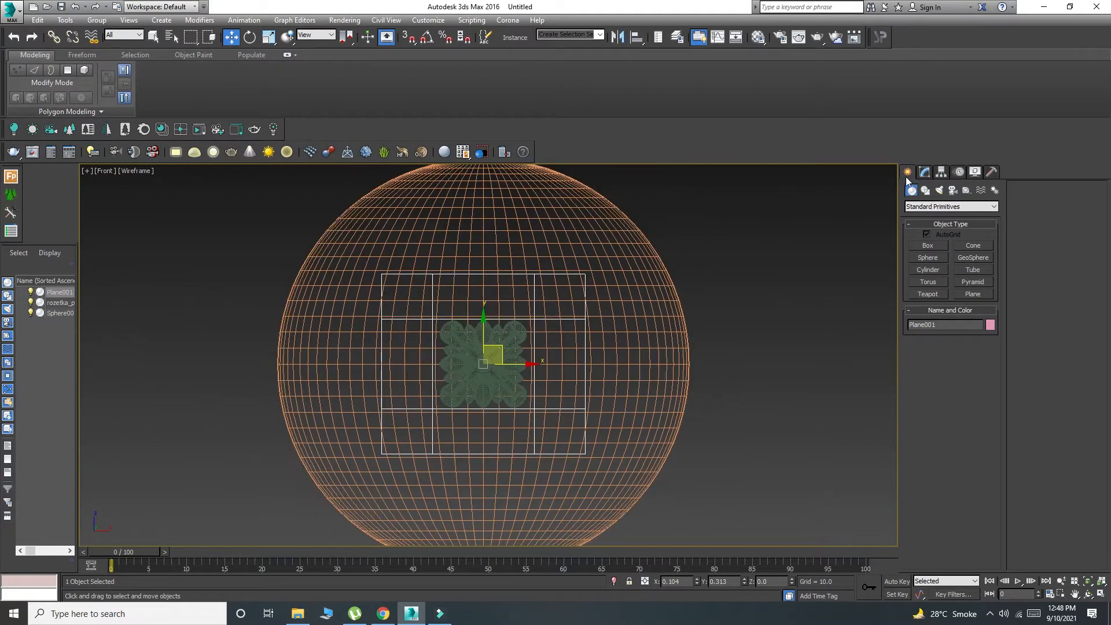
click(924, 172)
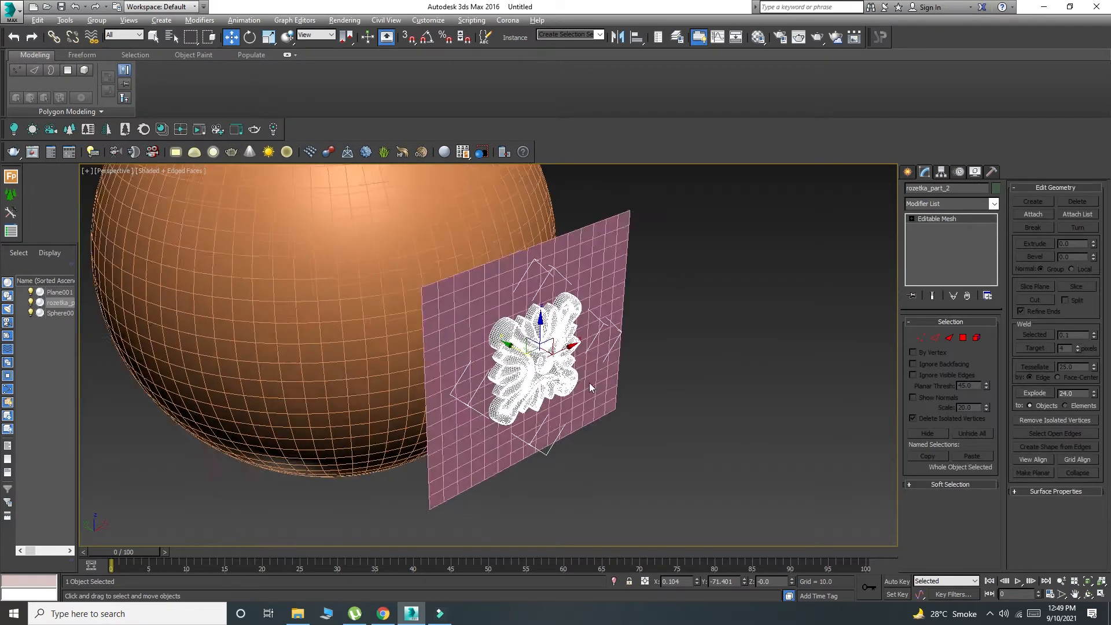
Add a Skin Wrap modifier to the rosette from the modifier list.
click(992, 204)
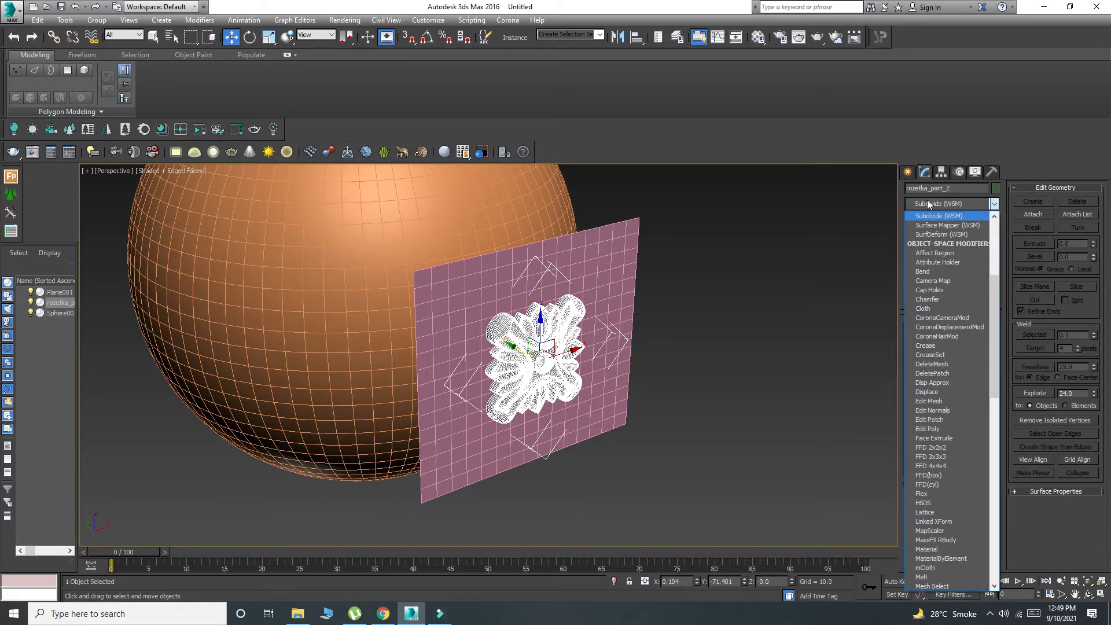
scroll(down, 3)
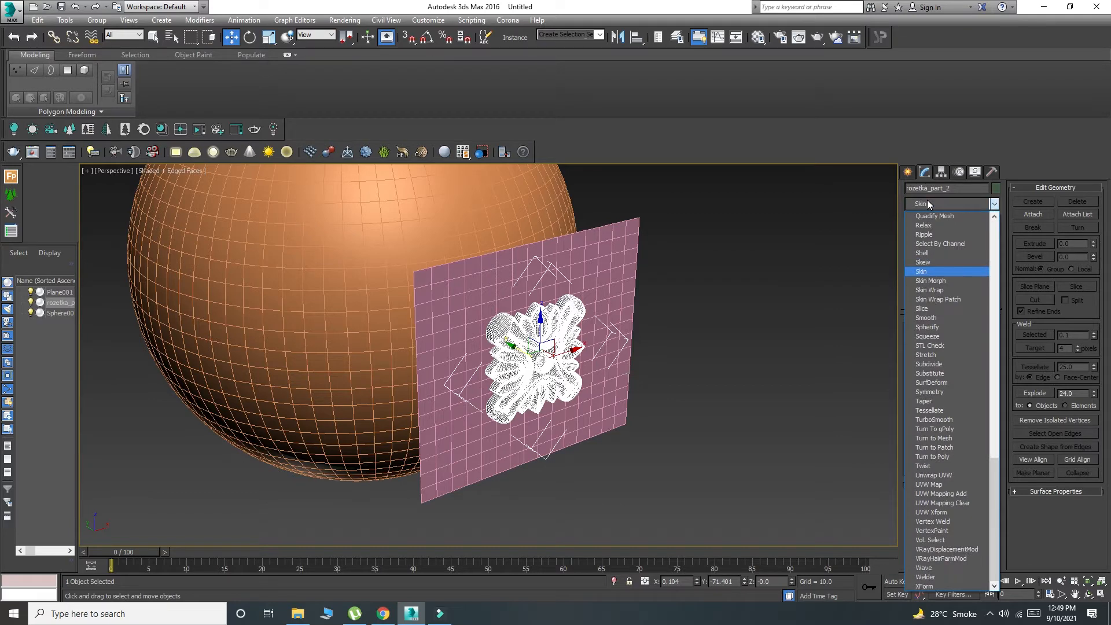
click(930, 290)
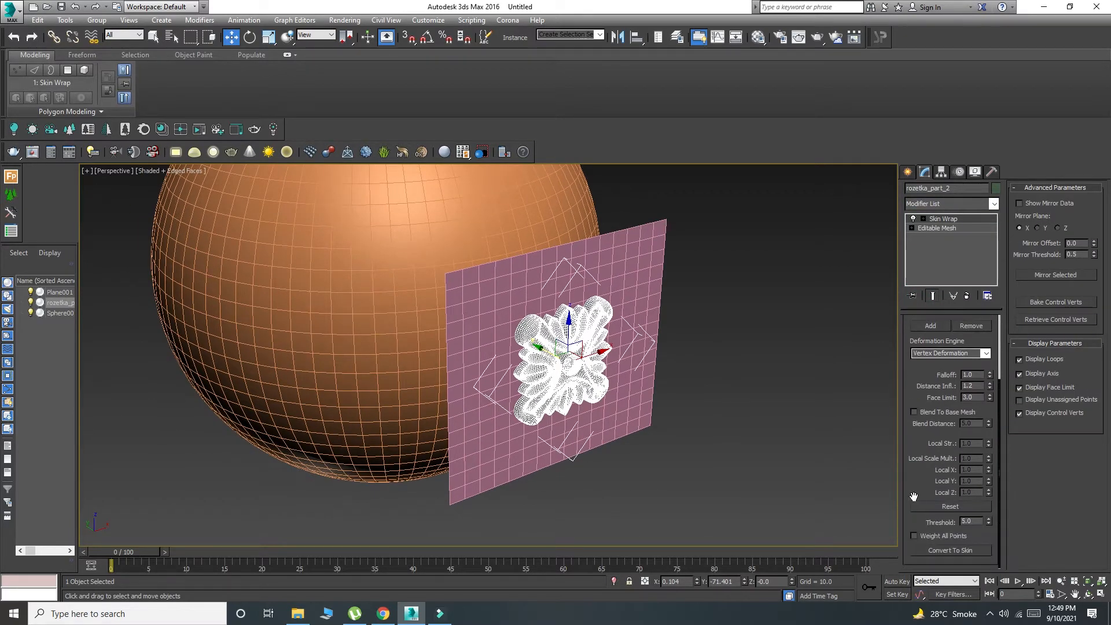
mouse_move(935, 540)
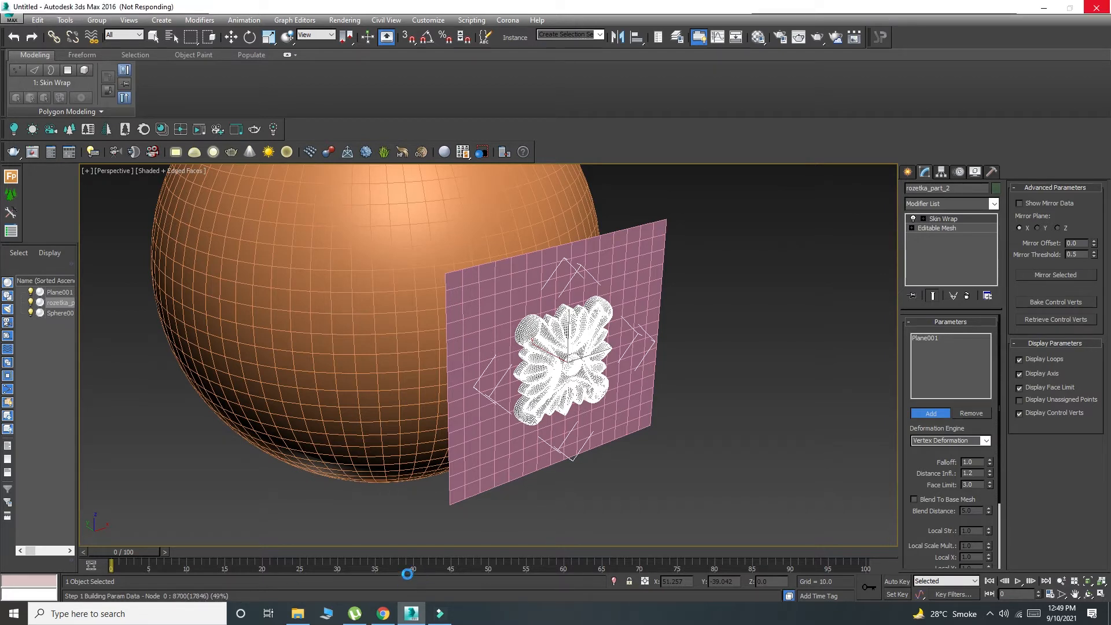
mouse_move(440, 477)
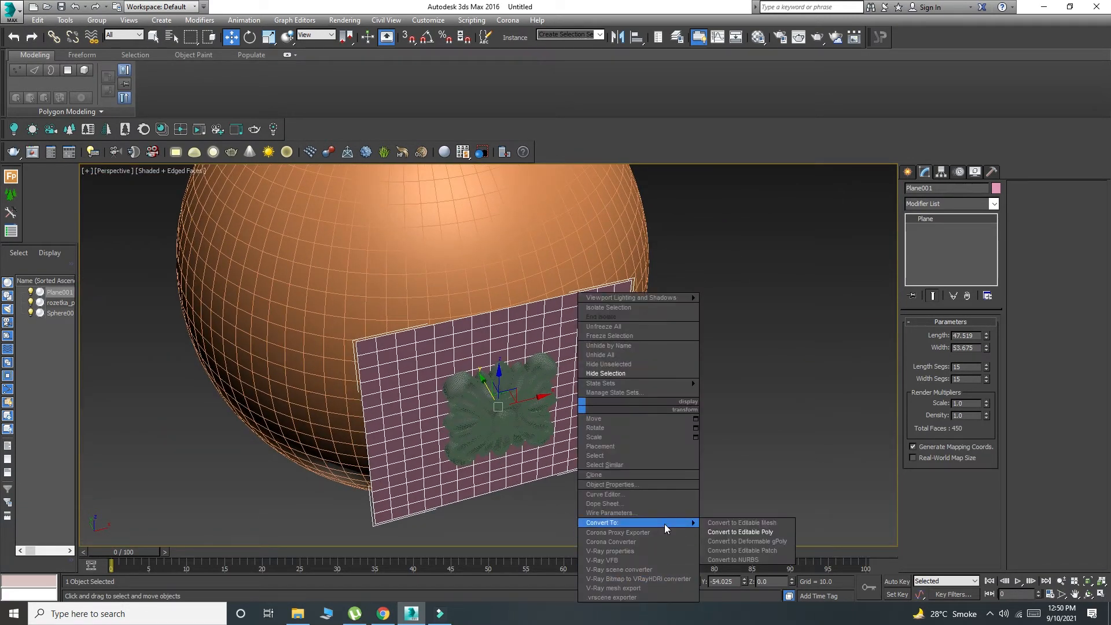
Convert the plane to Editable Poly and set Sphere001 as the Freeform draw surface.
click(740, 533)
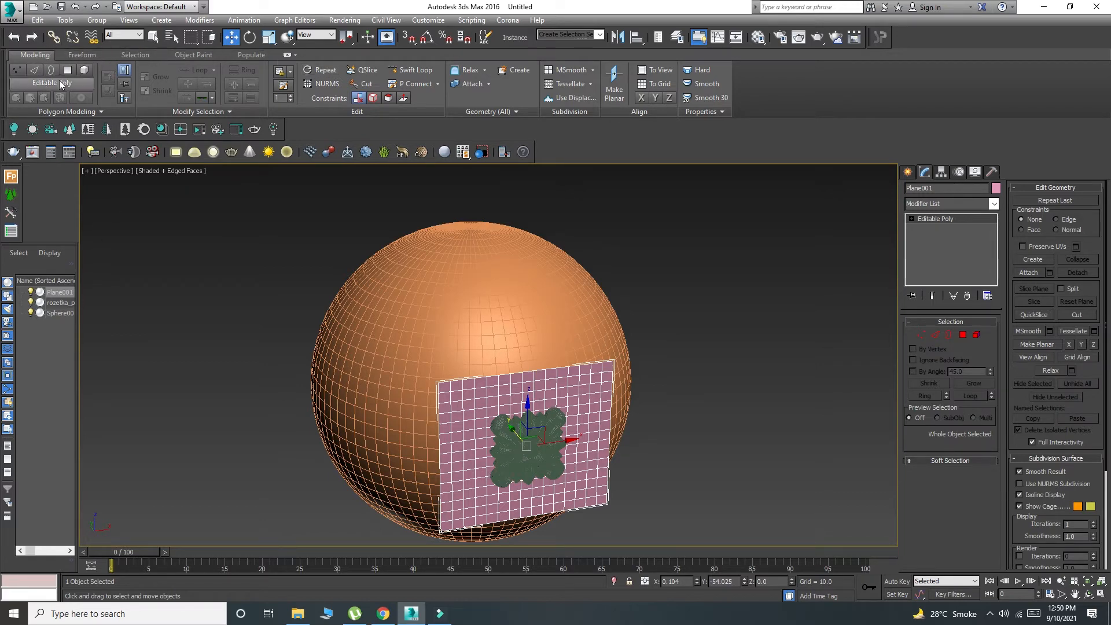
click(81, 54)
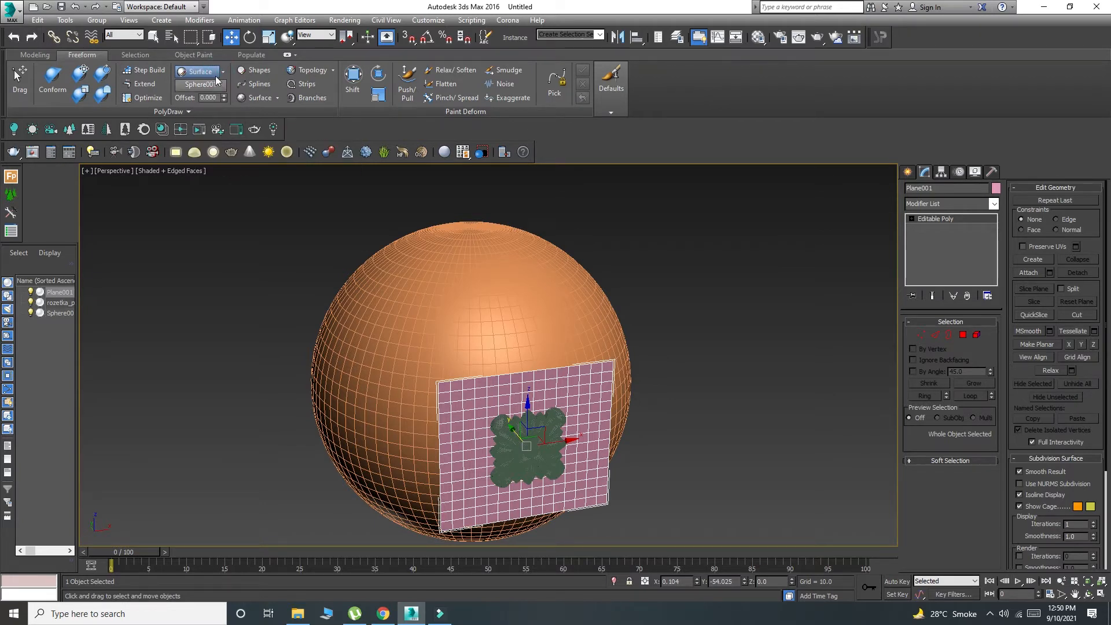
click(222, 70)
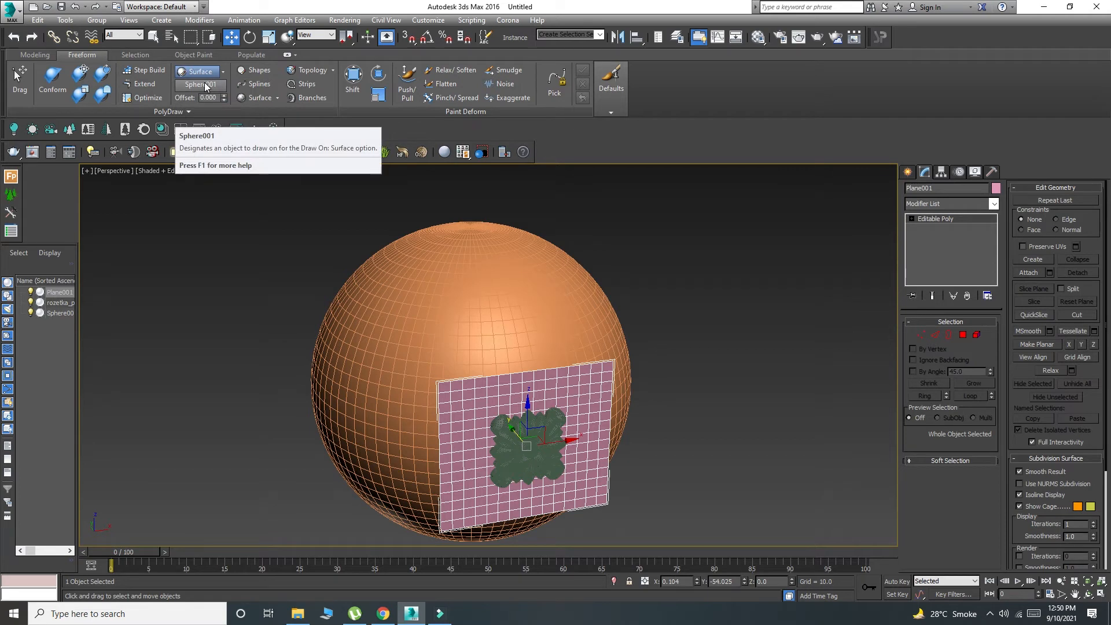
mouse_move(272, 176)
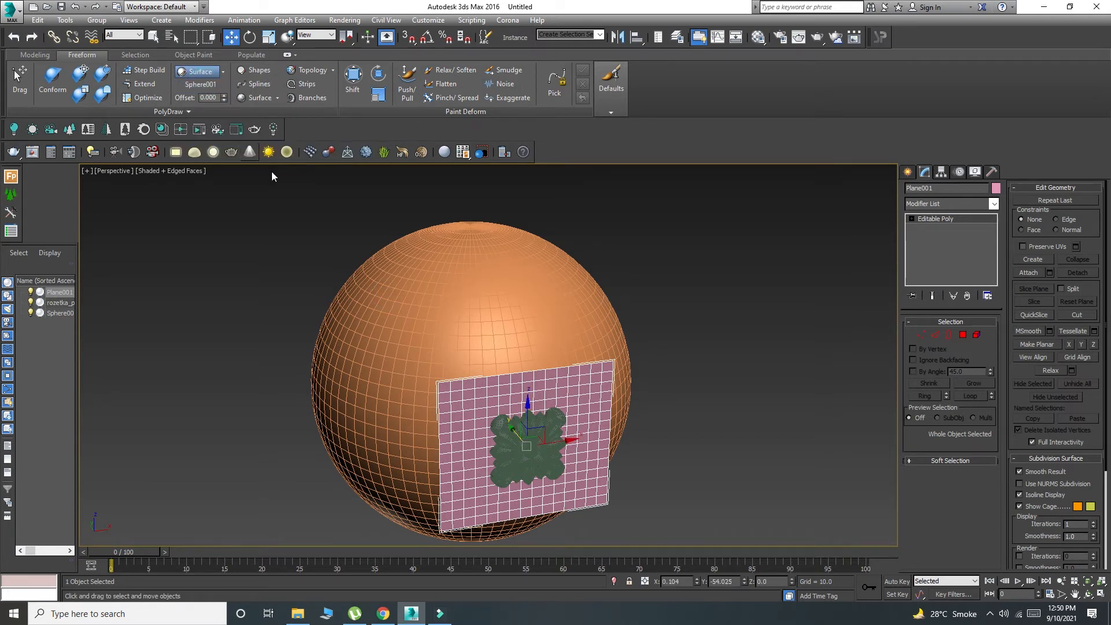
mouse_move(51, 82)
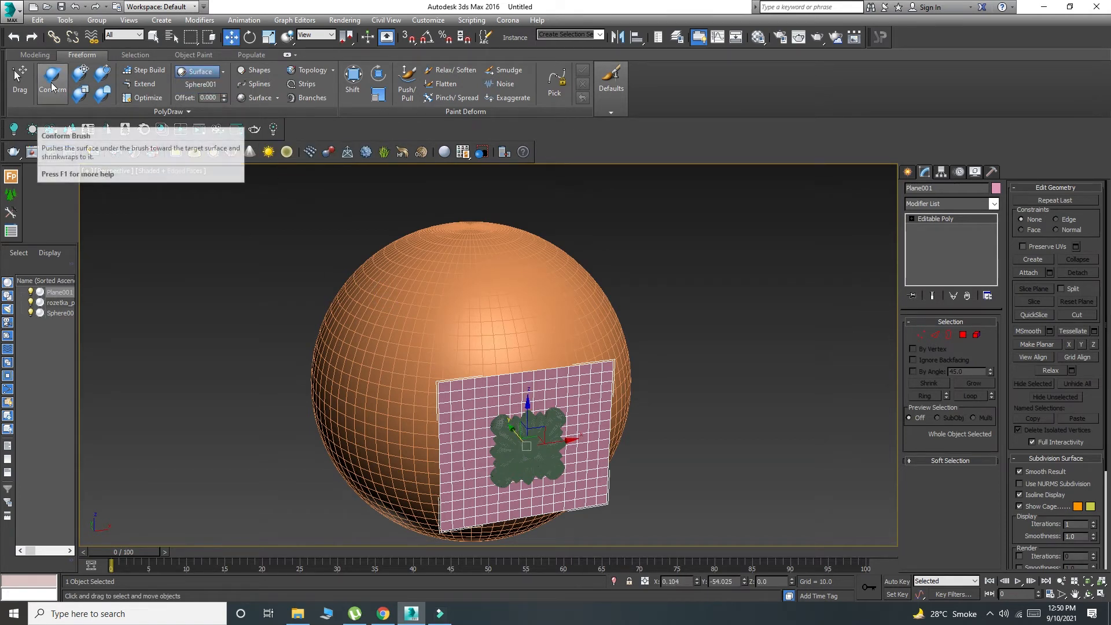
Paint the plane onto the sphere with the Conform brush, then hide the plane.
click(53, 79)
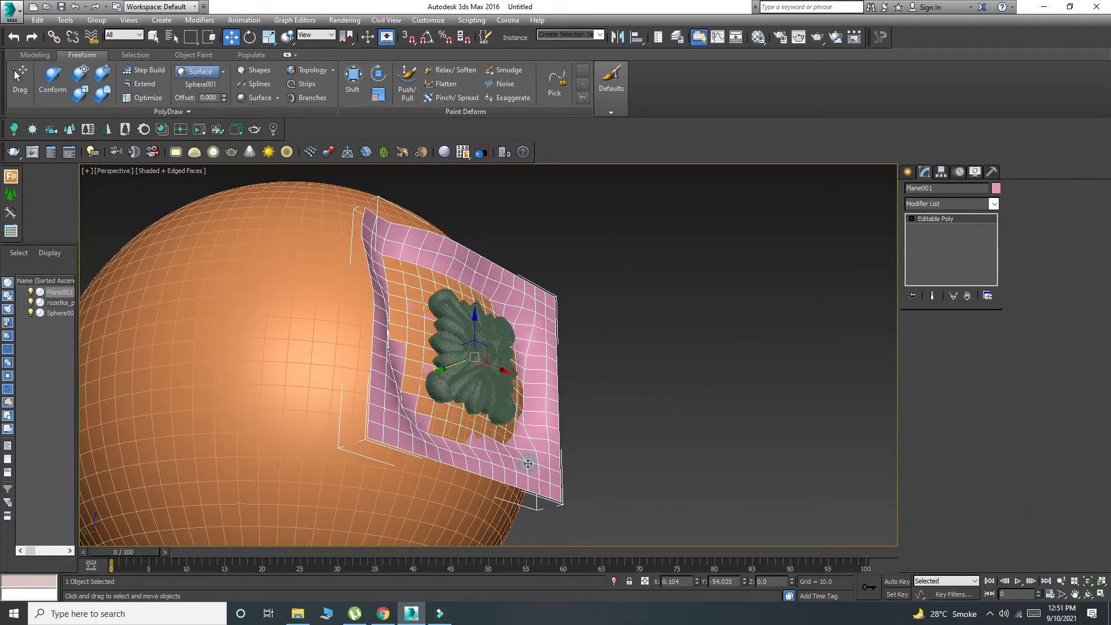
right_click(528, 464)
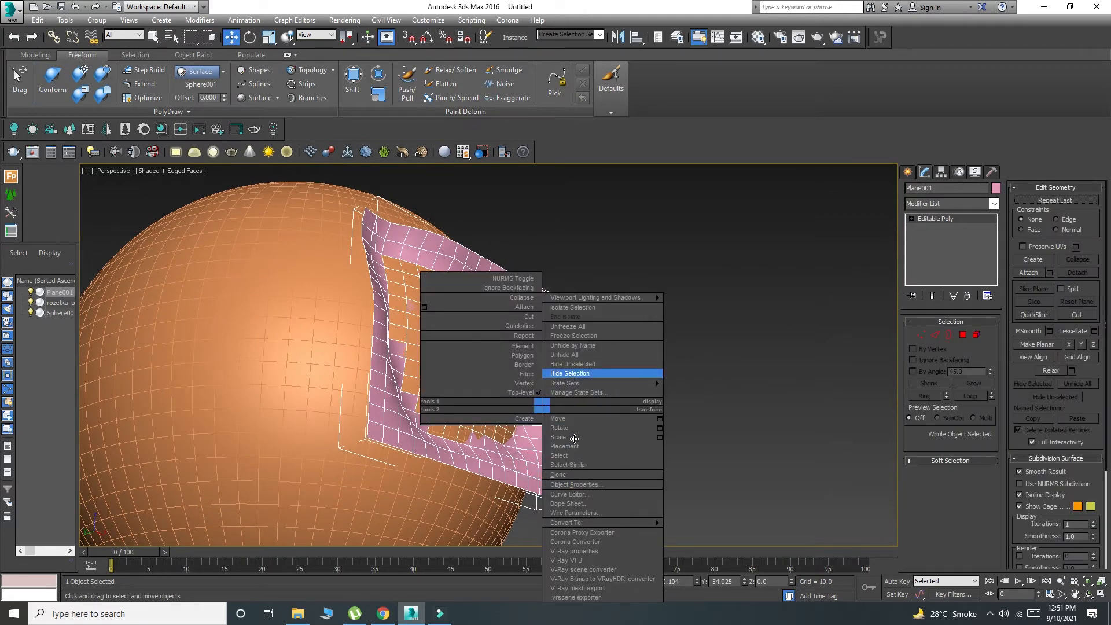
click(569, 372)
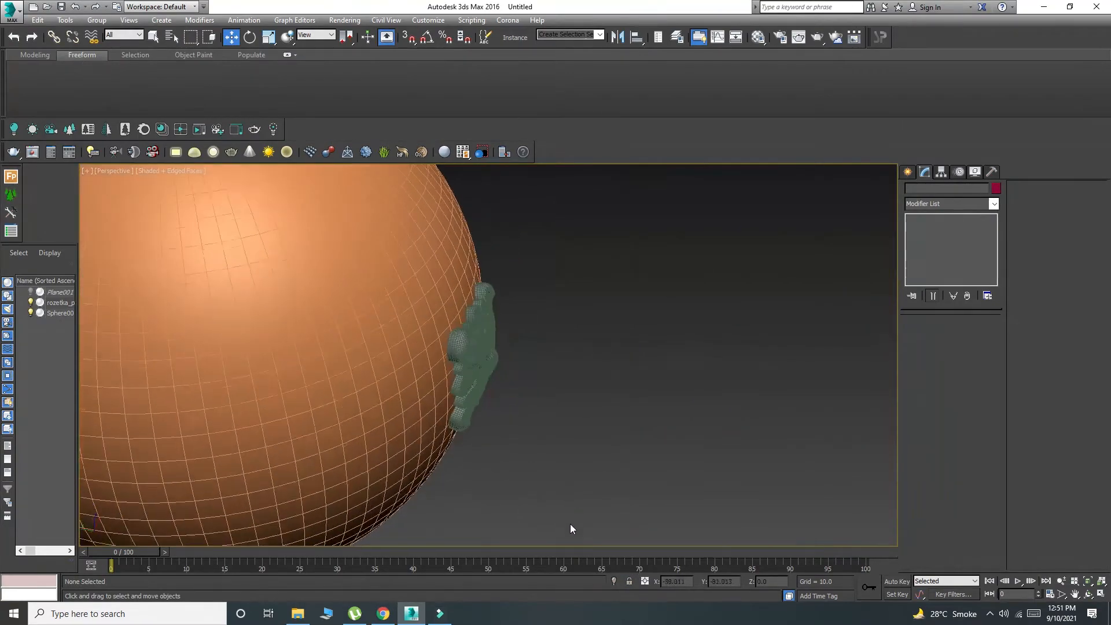
Shift-rotate the rosette around Sphere001 as reference to make instanced copies.
click(482, 355)
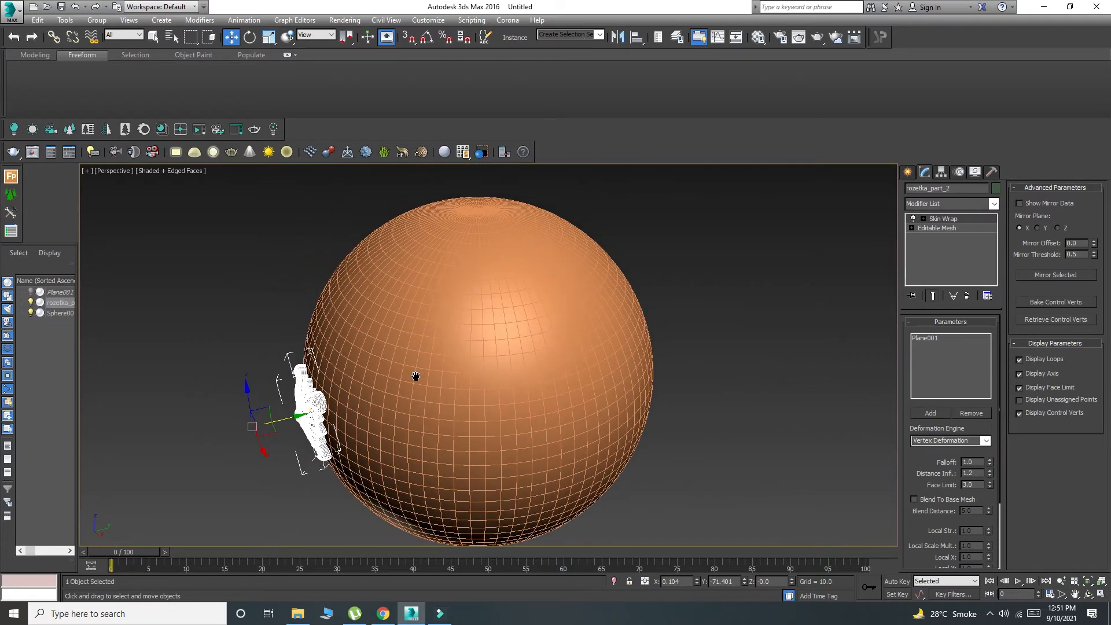
click(228, 37)
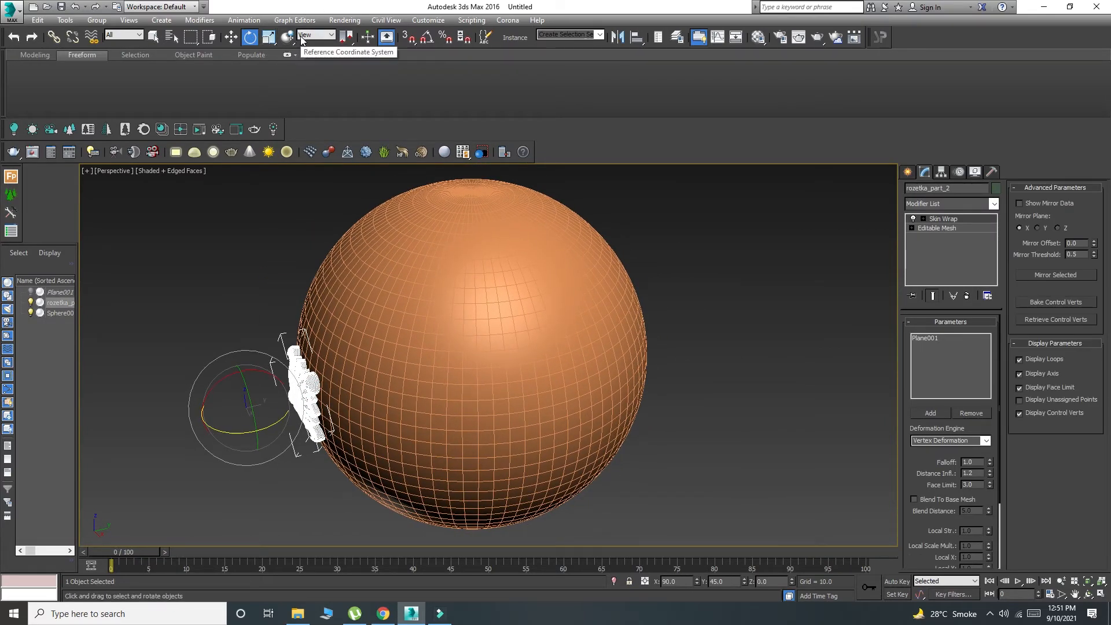
click(329, 35)
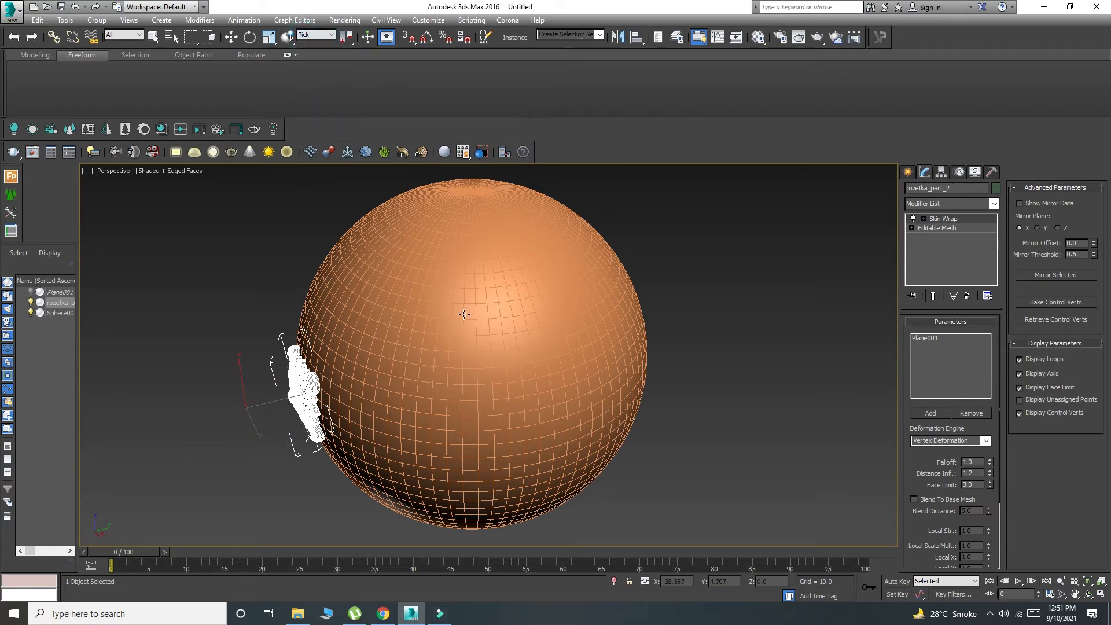
click(249, 38)
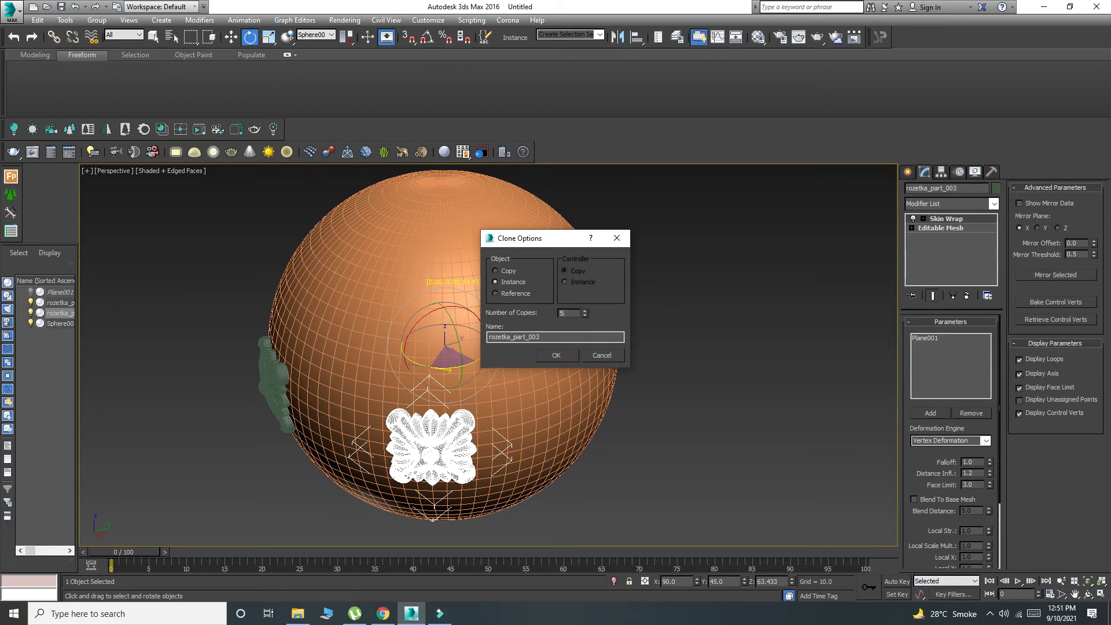
click(556, 354)
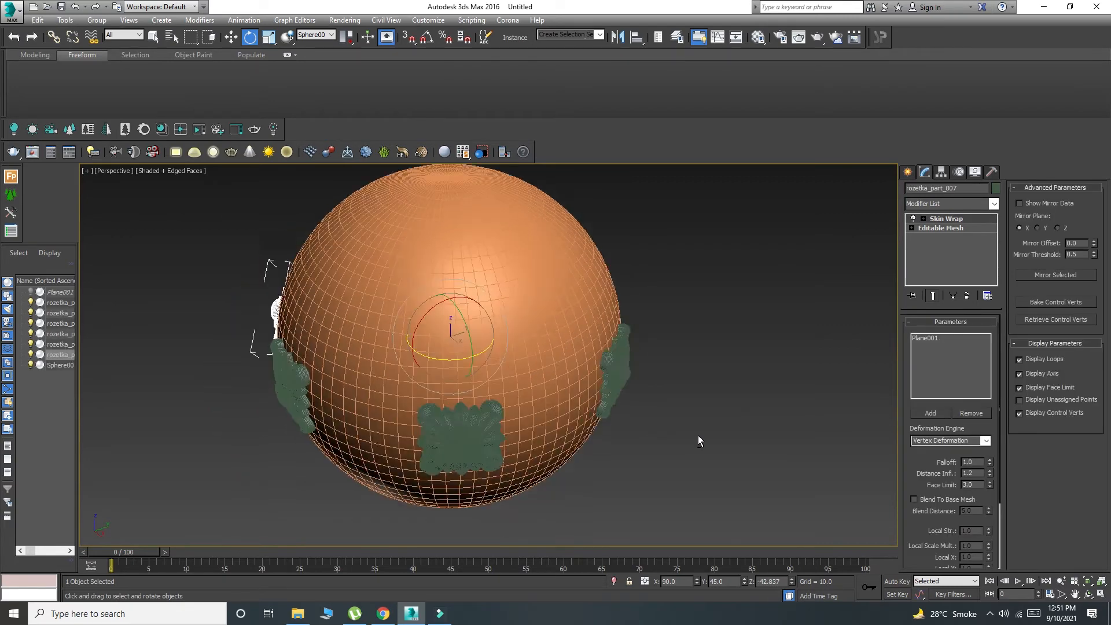